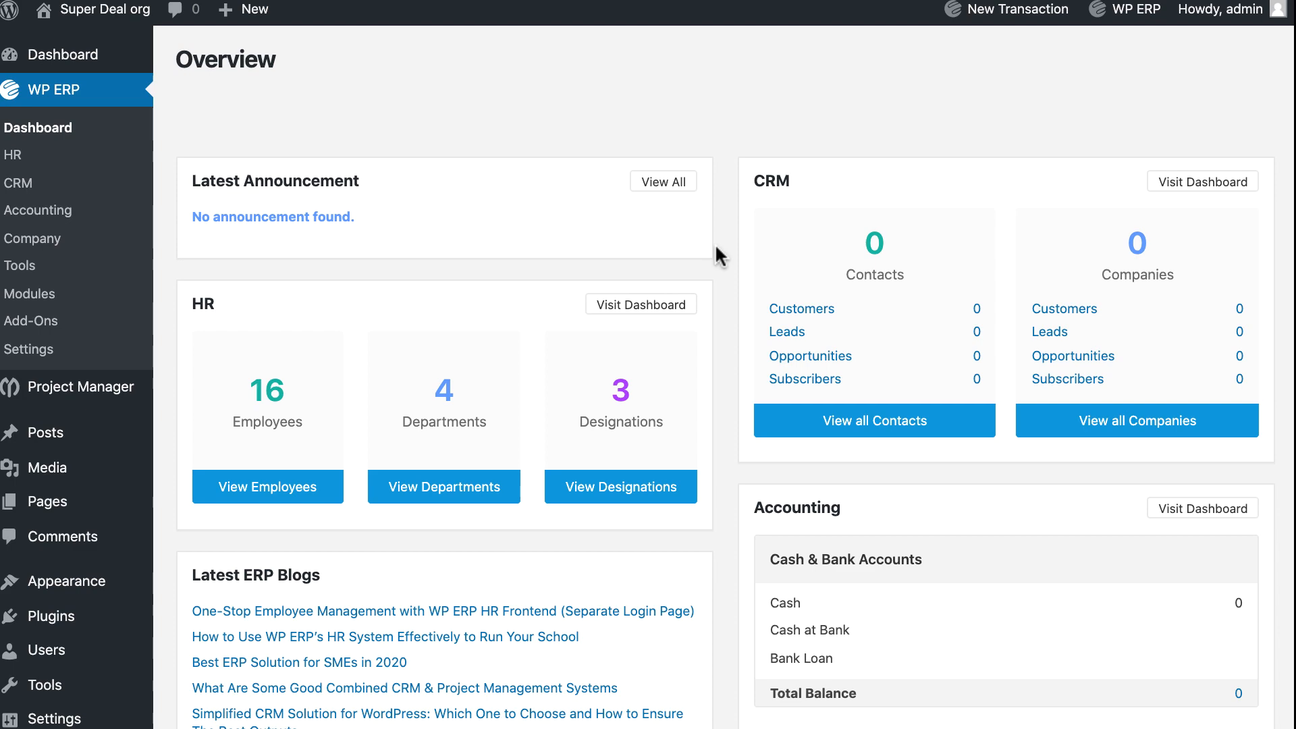
# Step: Scroll the sidebar and open Installed Plugins to confirm WP ERP - Asset Manager is active
pyautogui.scroll(-3)
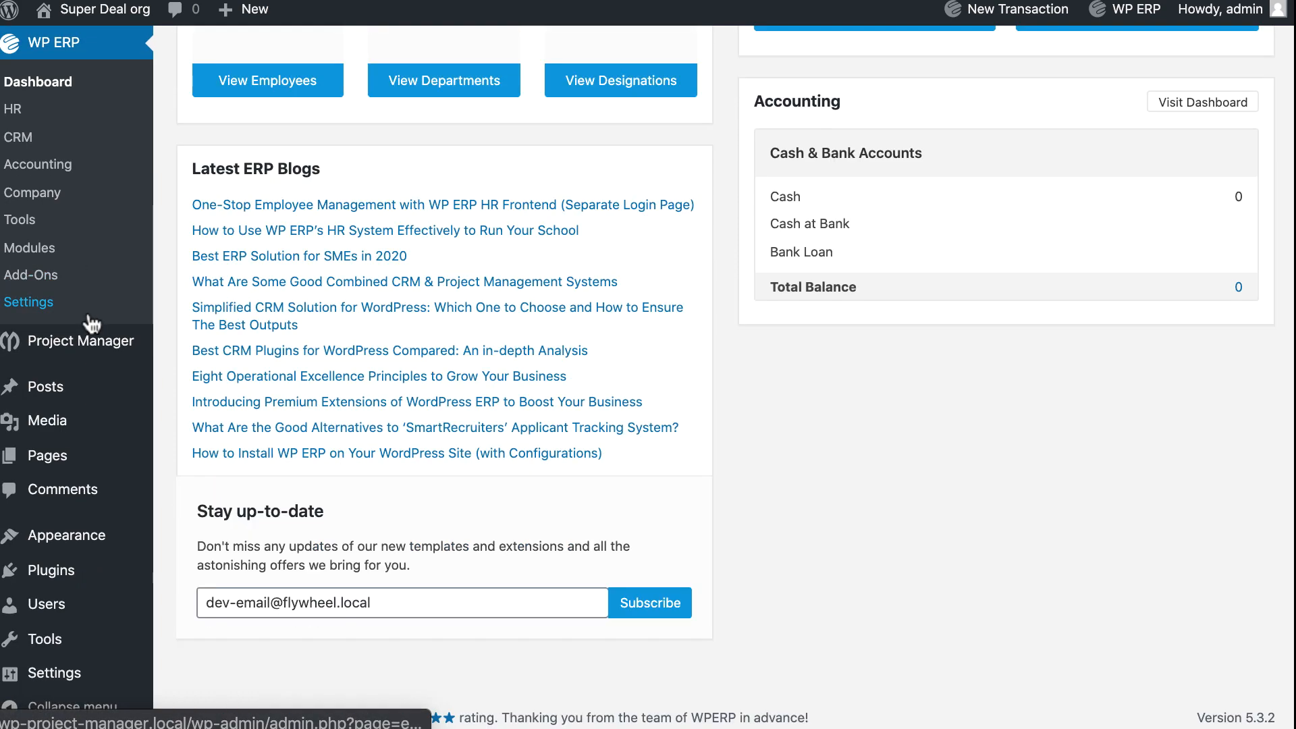
pyautogui.moveTo(51, 570)
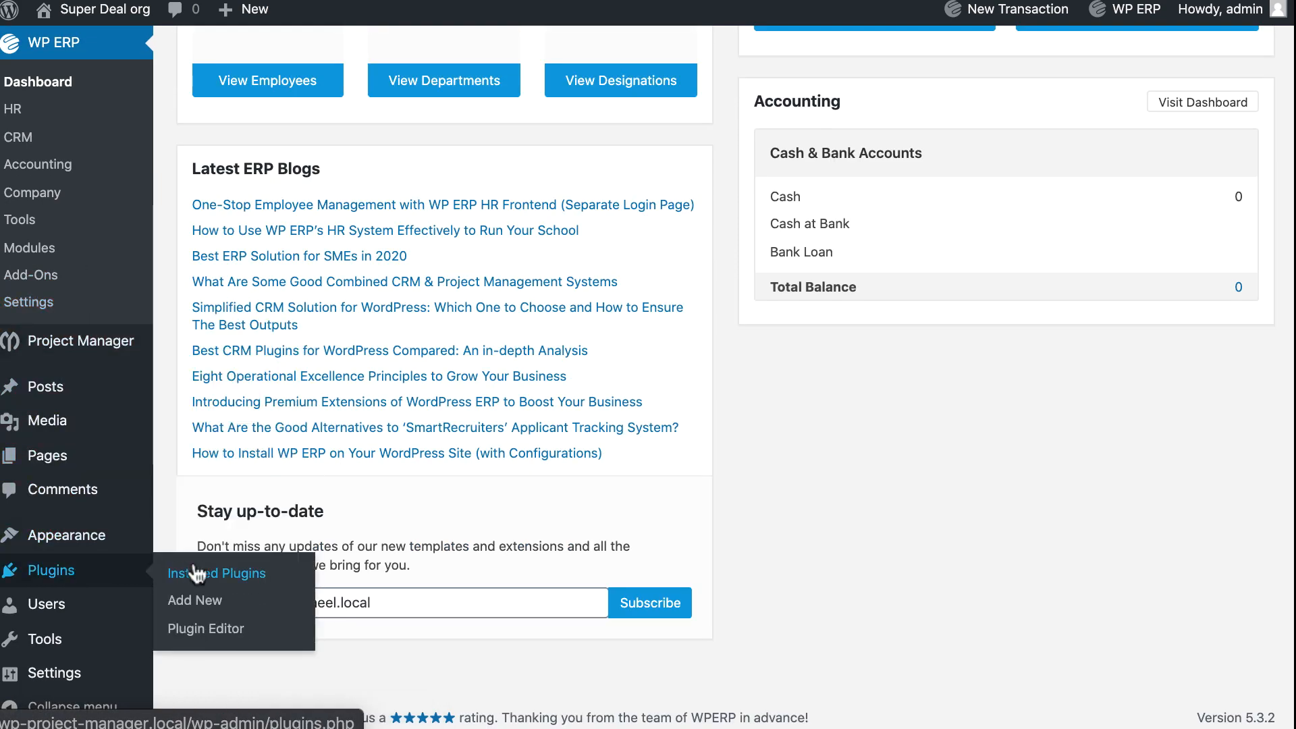
pyautogui.click(217, 573)
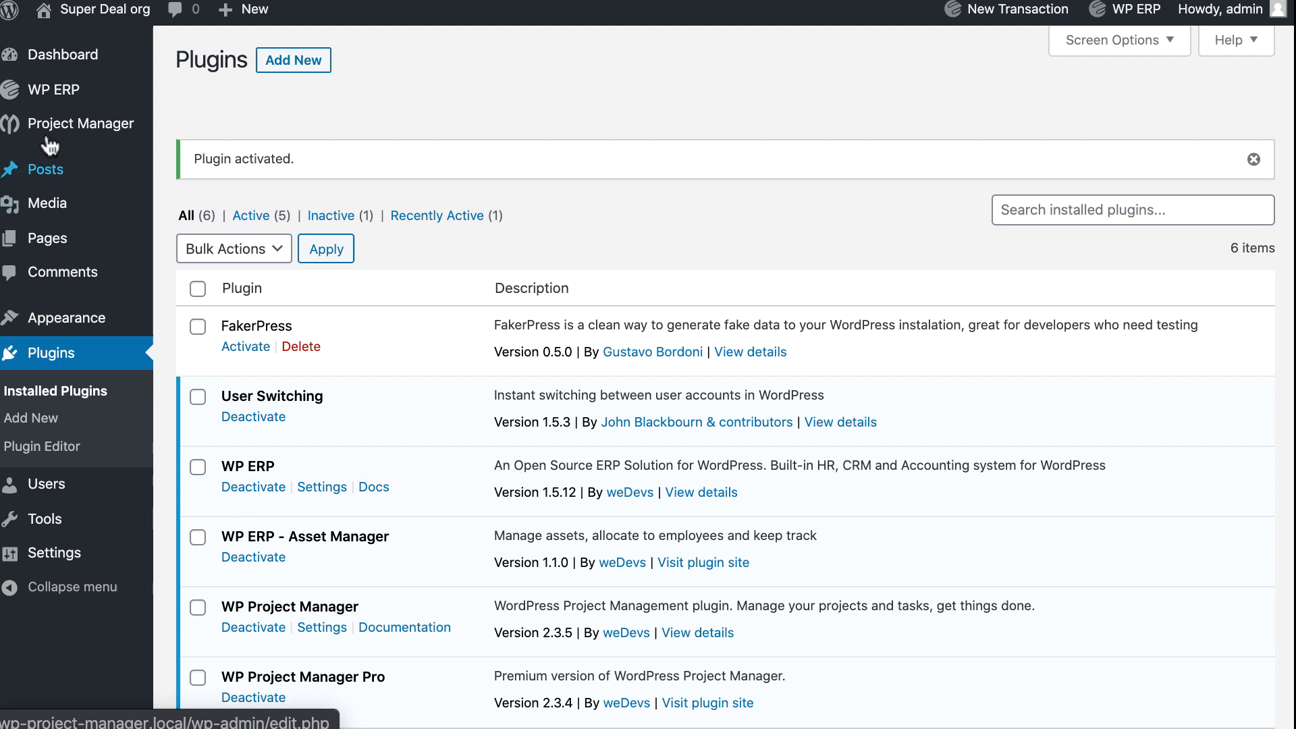
# Step: Go to WP ERP > HR > More > Assets to list Lenovo NoteBook, Mac air and Iphone
pyautogui.click(48, 89)
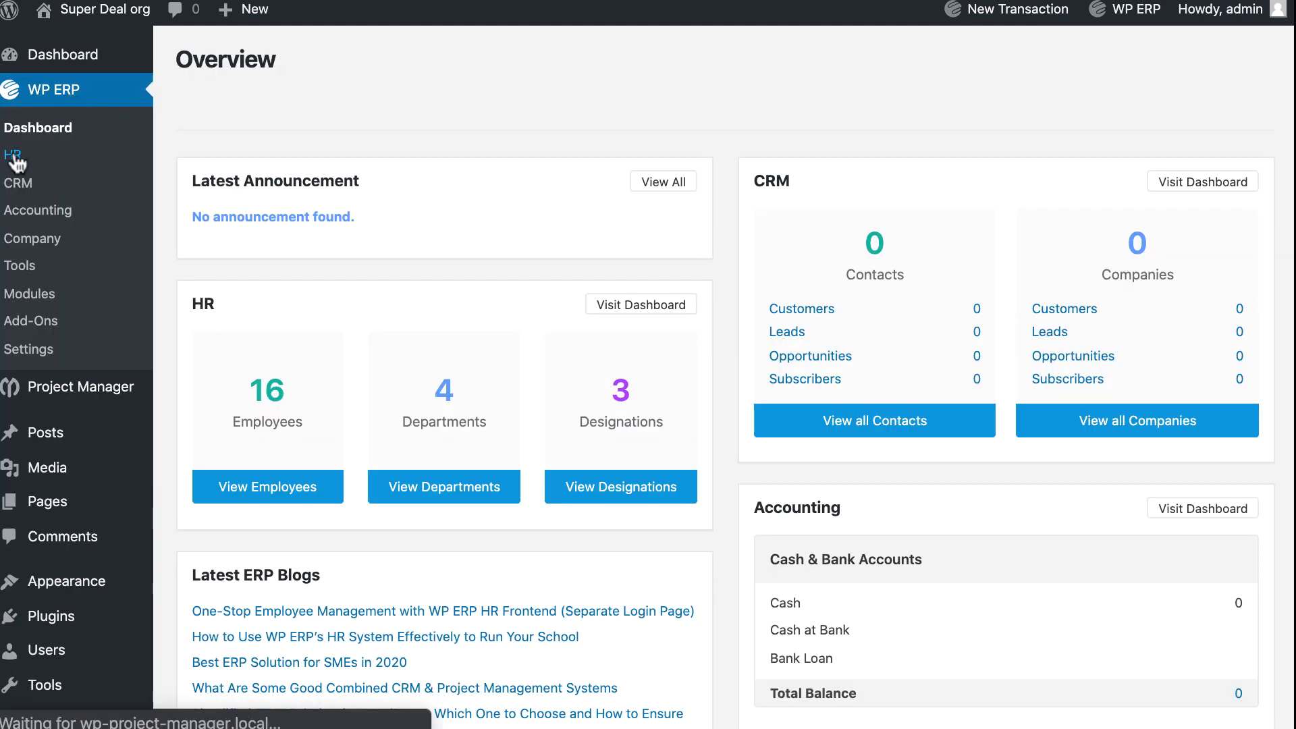
pyautogui.click(11, 155)
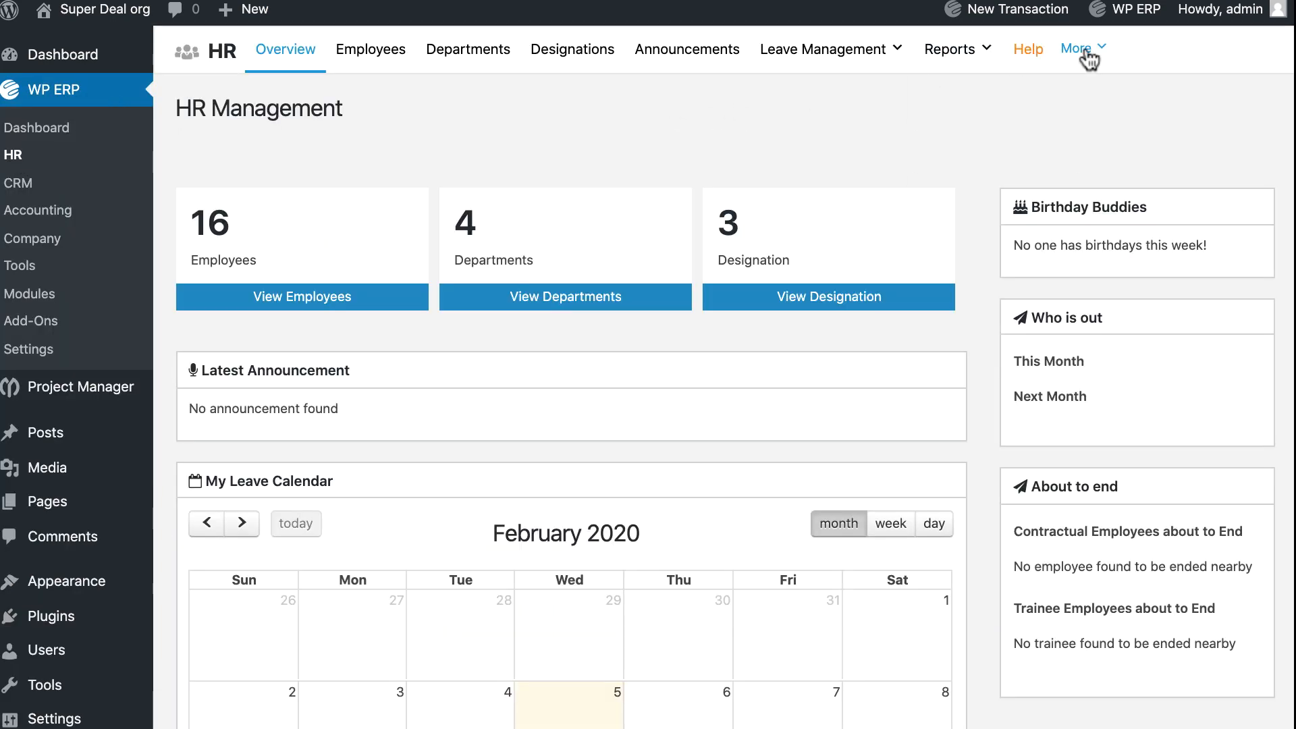
pyautogui.click(1077, 48)
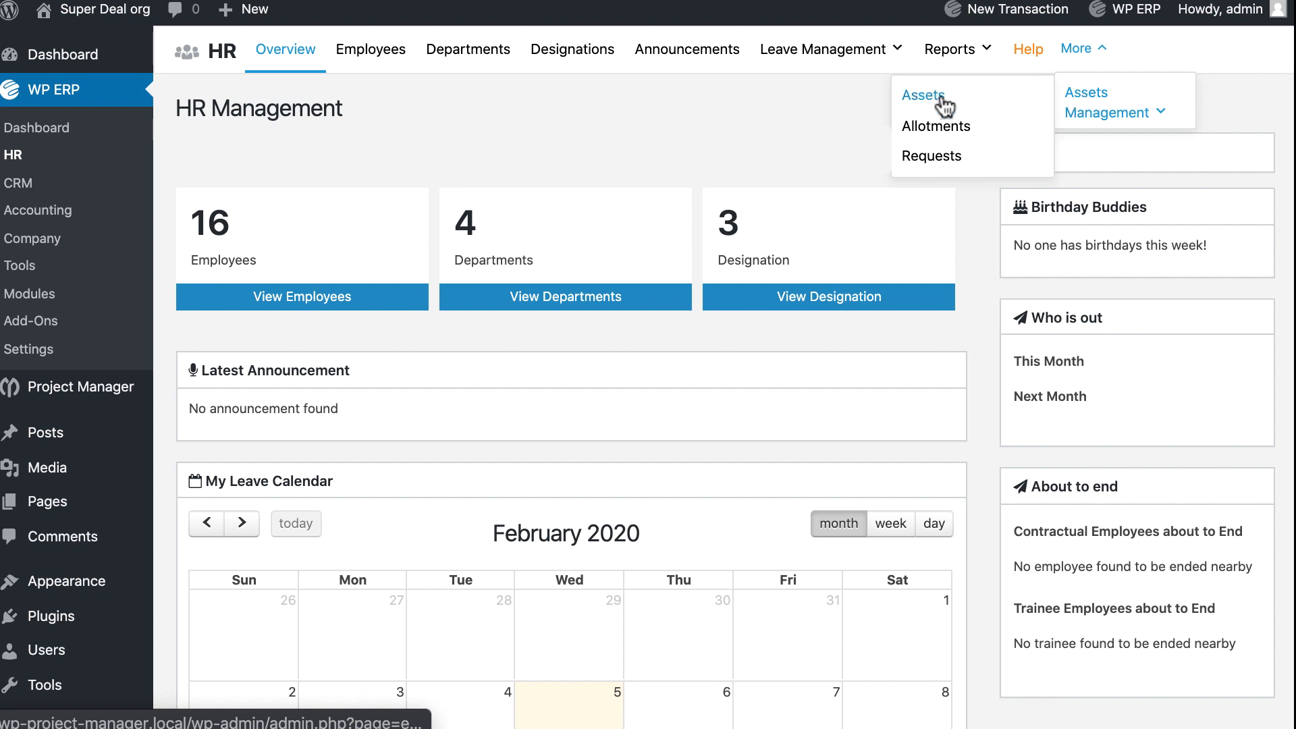
pyautogui.click(921, 94)
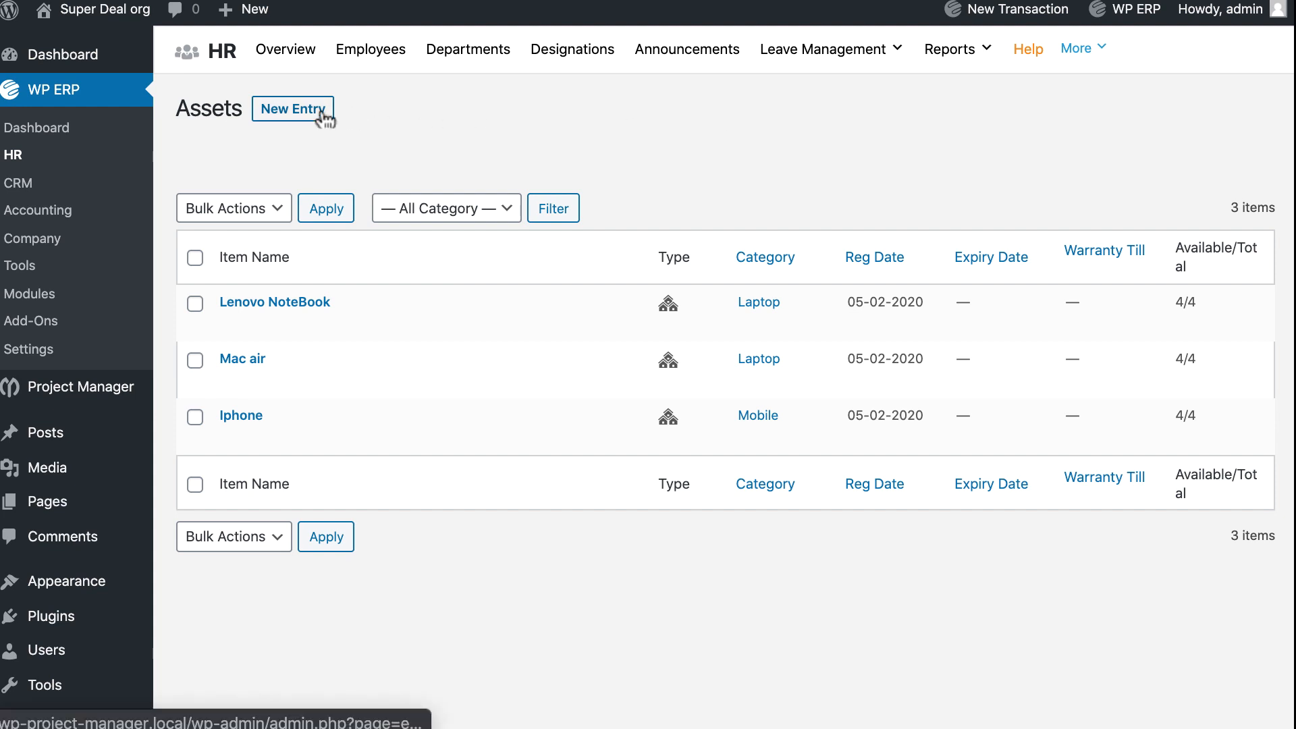
# Step: Create the Water Battle asset in Office stationary with four items and save it
pyautogui.click(292, 108)
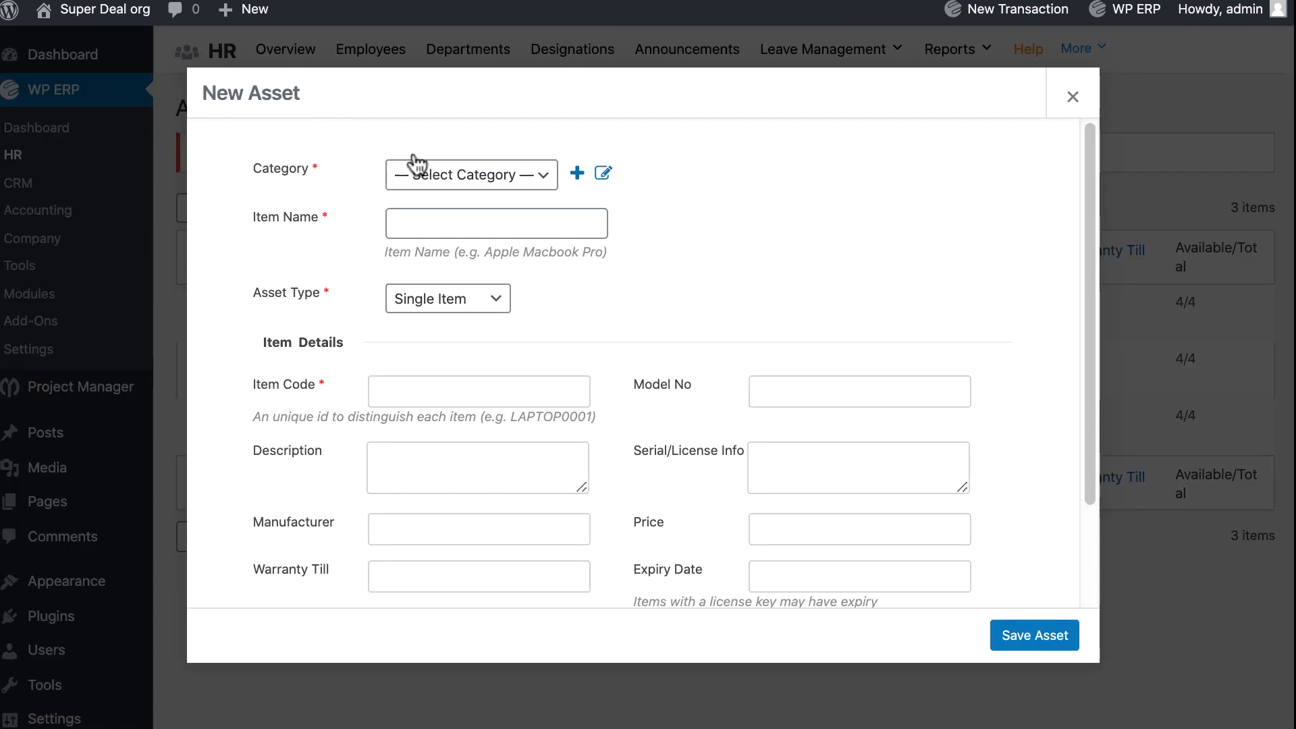
pyautogui.click(471, 173)
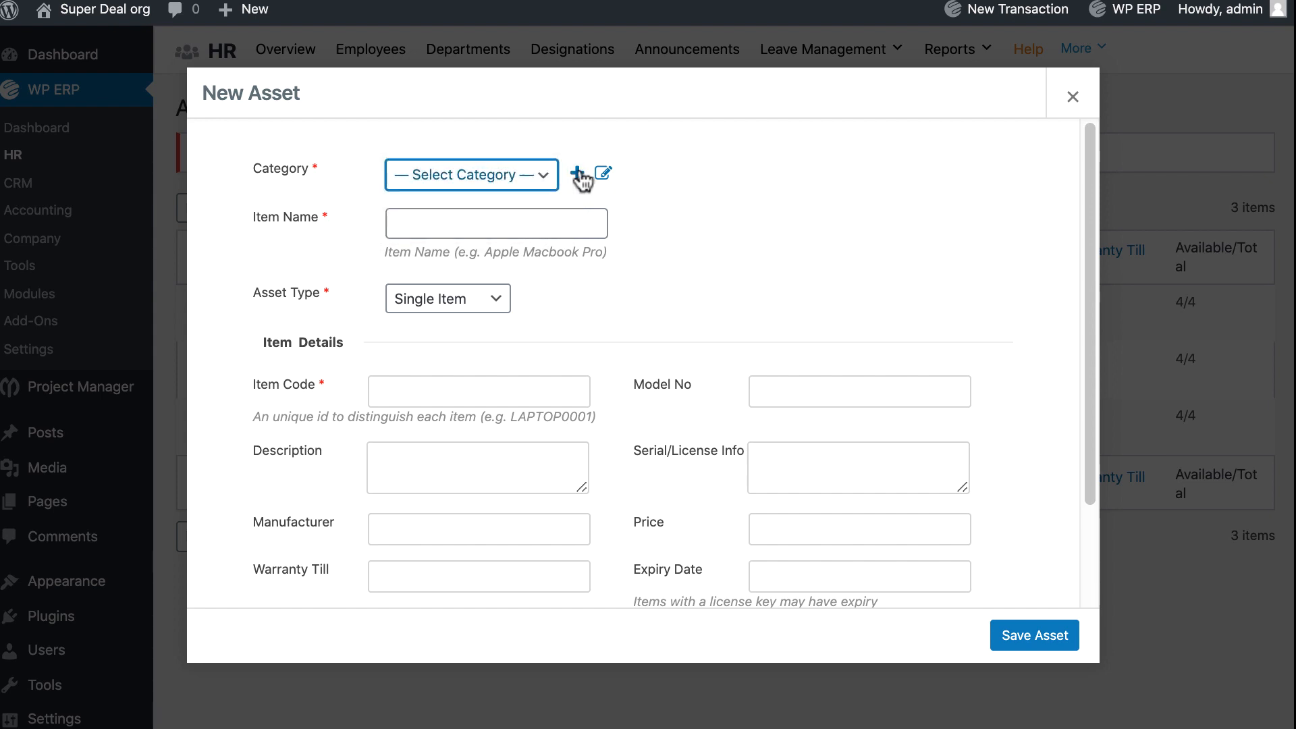
pyautogui.click(579, 174)
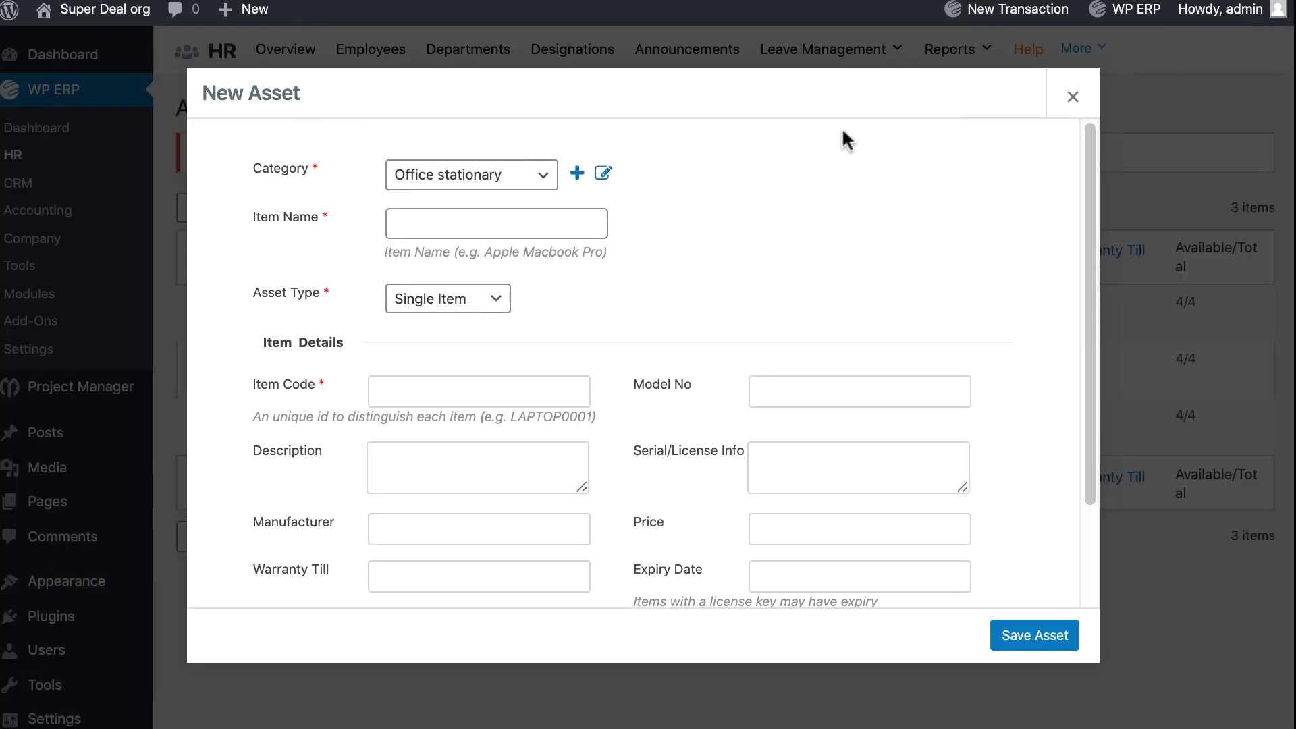
pyautogui.write('Water Battle')
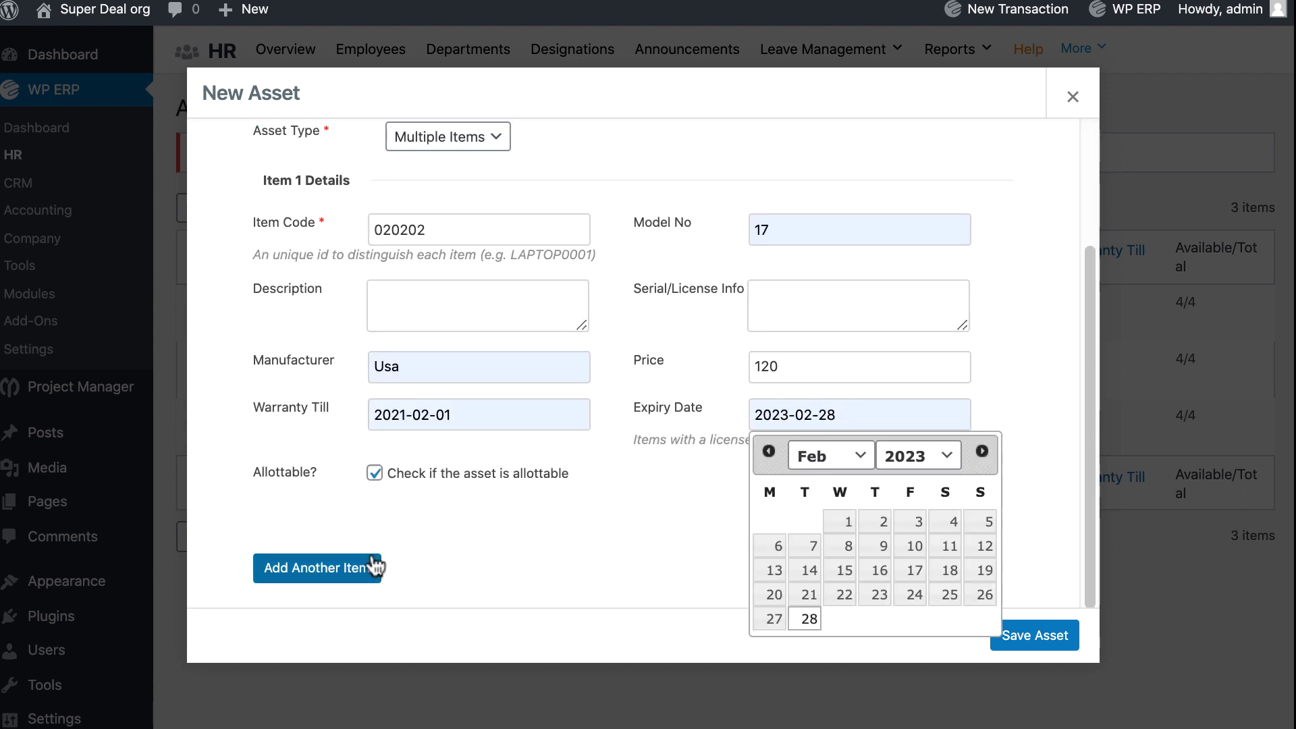
pyautogui.click(316, 567)
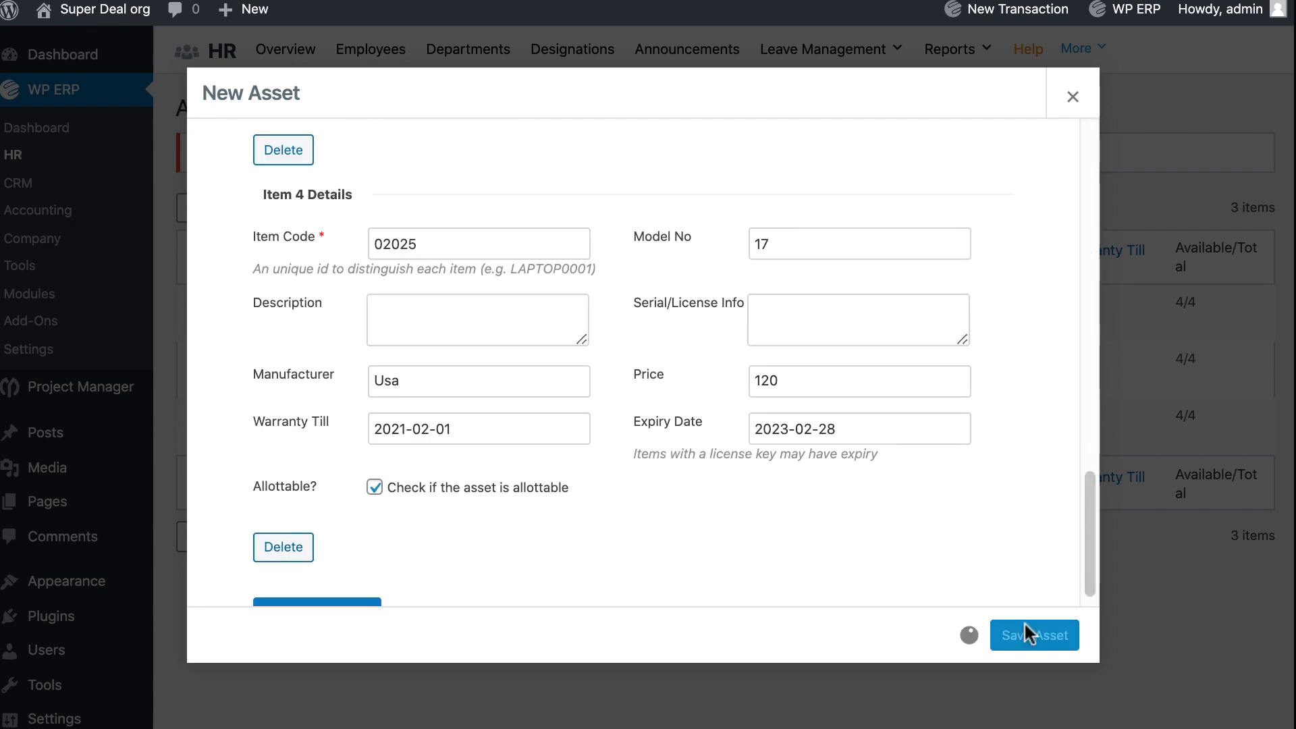
pyautogui.click(1034, 634)
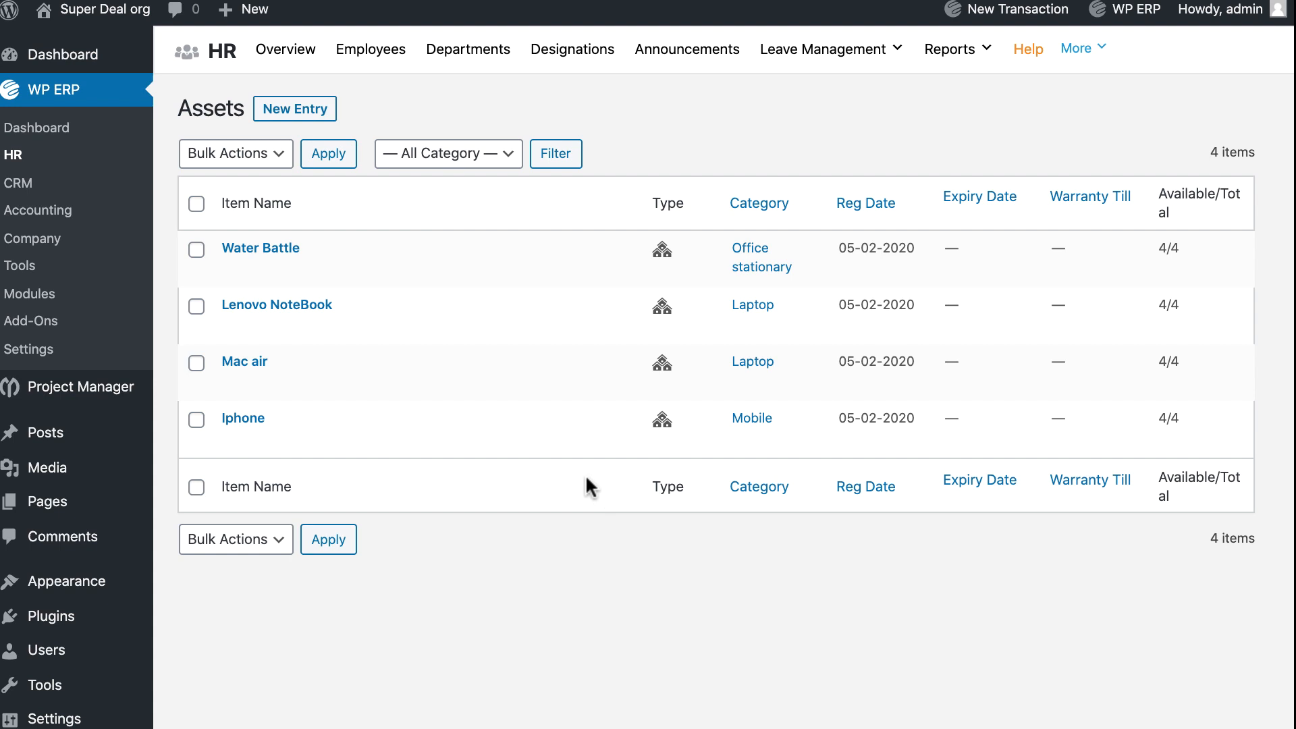
# Step: Allot Water Battle item 020202, given 2020-02-04 and returnable by 2021-02-01
pyautogui.click(1076, 48)
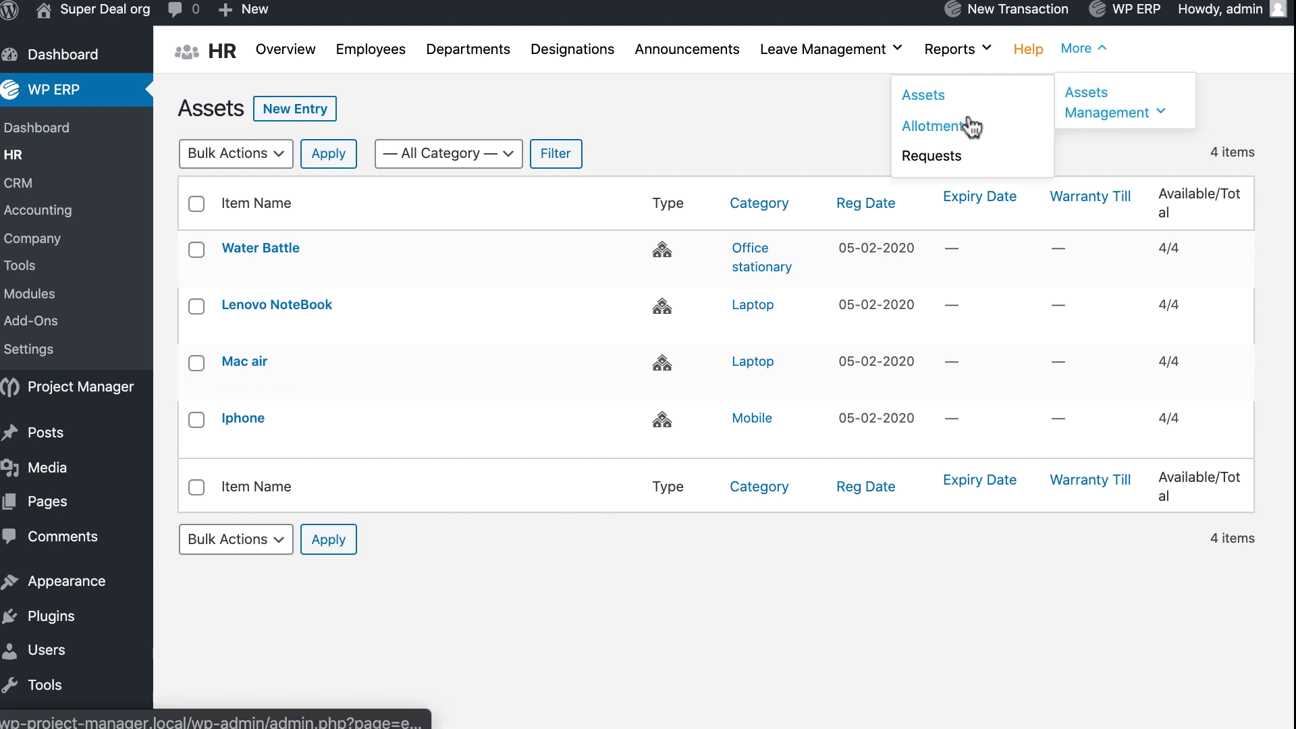
pyautogui.click(931, 126)
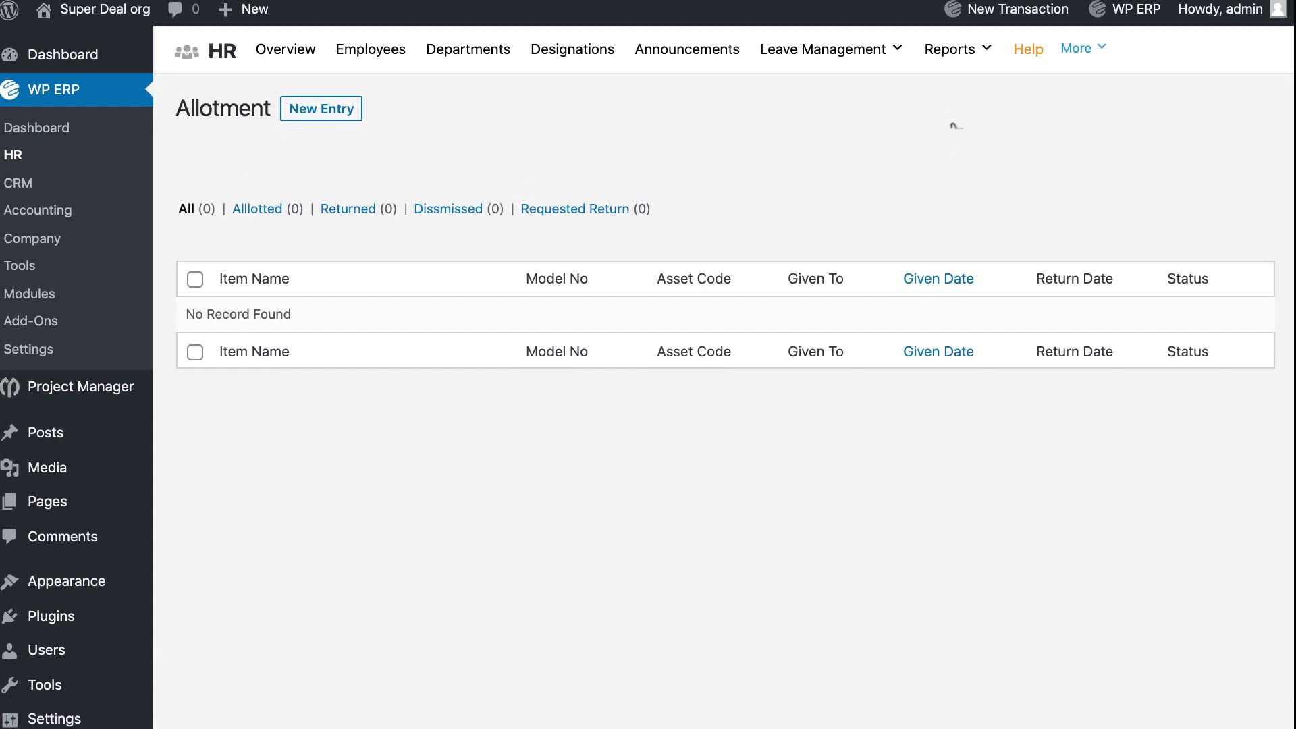
pyautogui.click(321, 108)
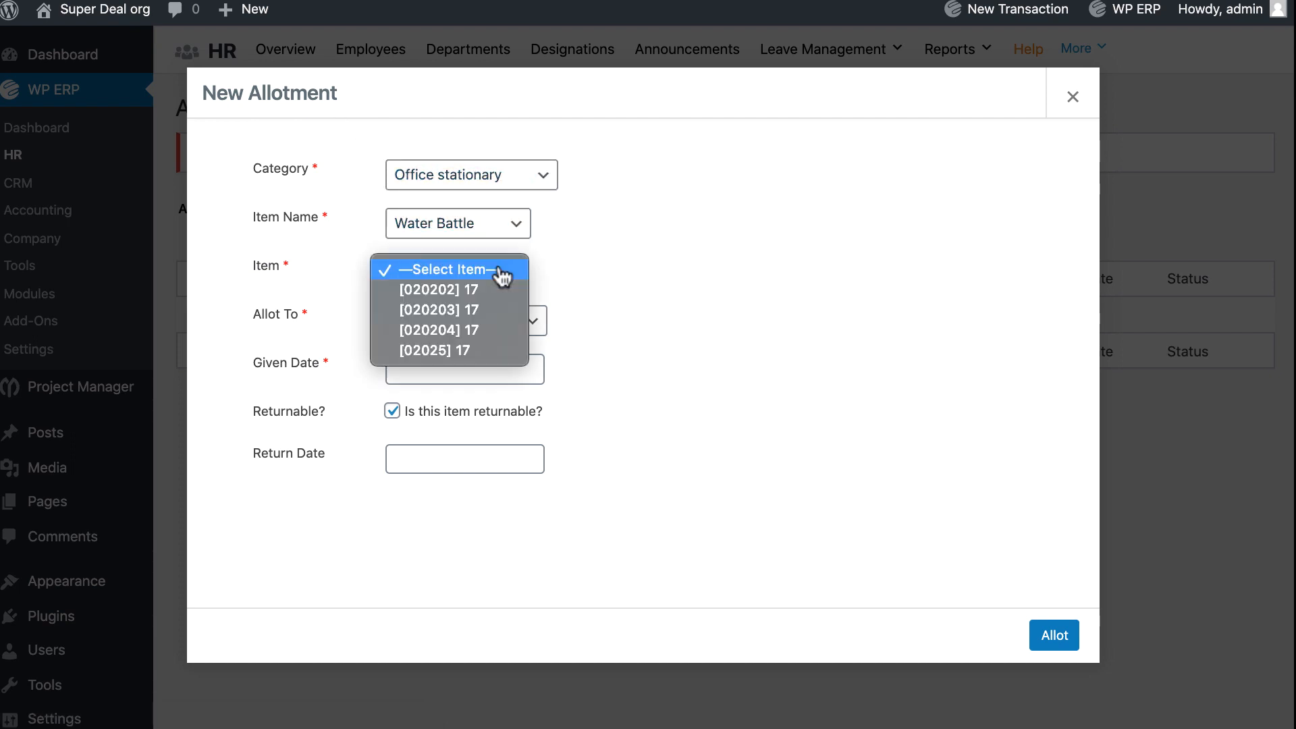
pyautogui.click(438, 288)
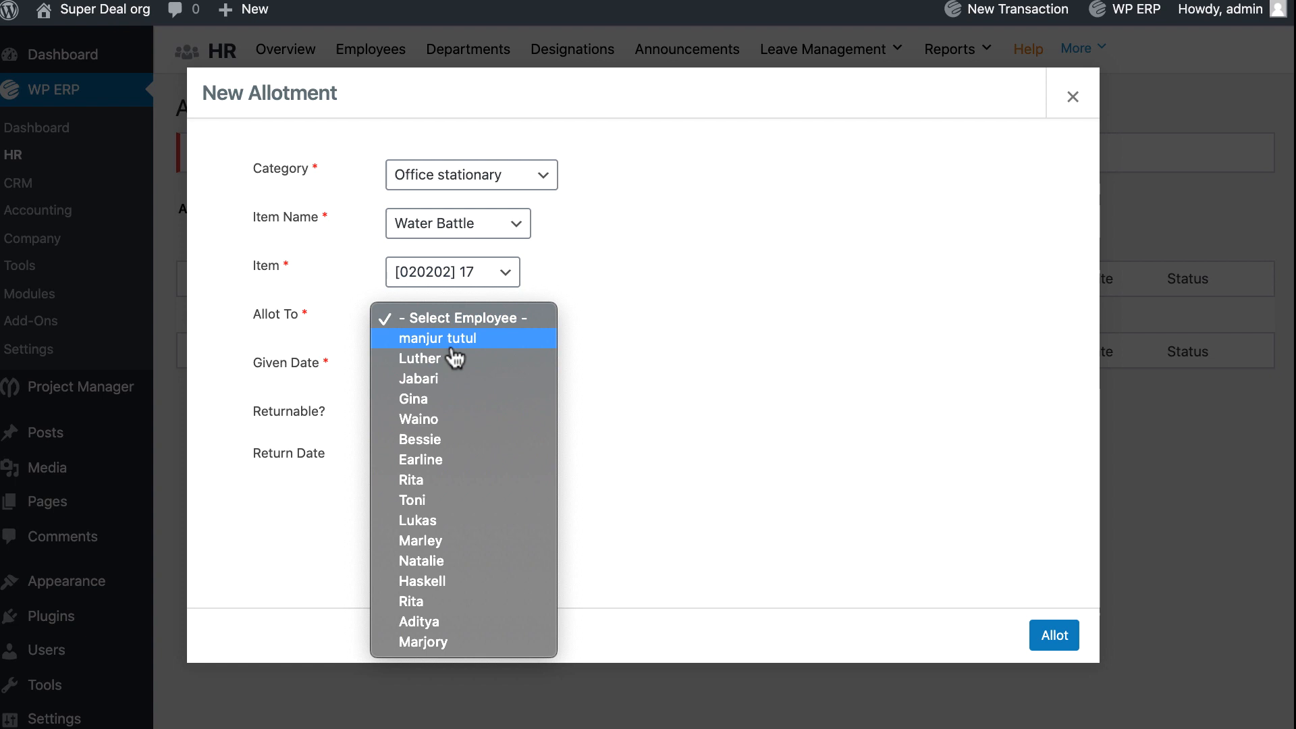
pyautogui.click(440, 337)
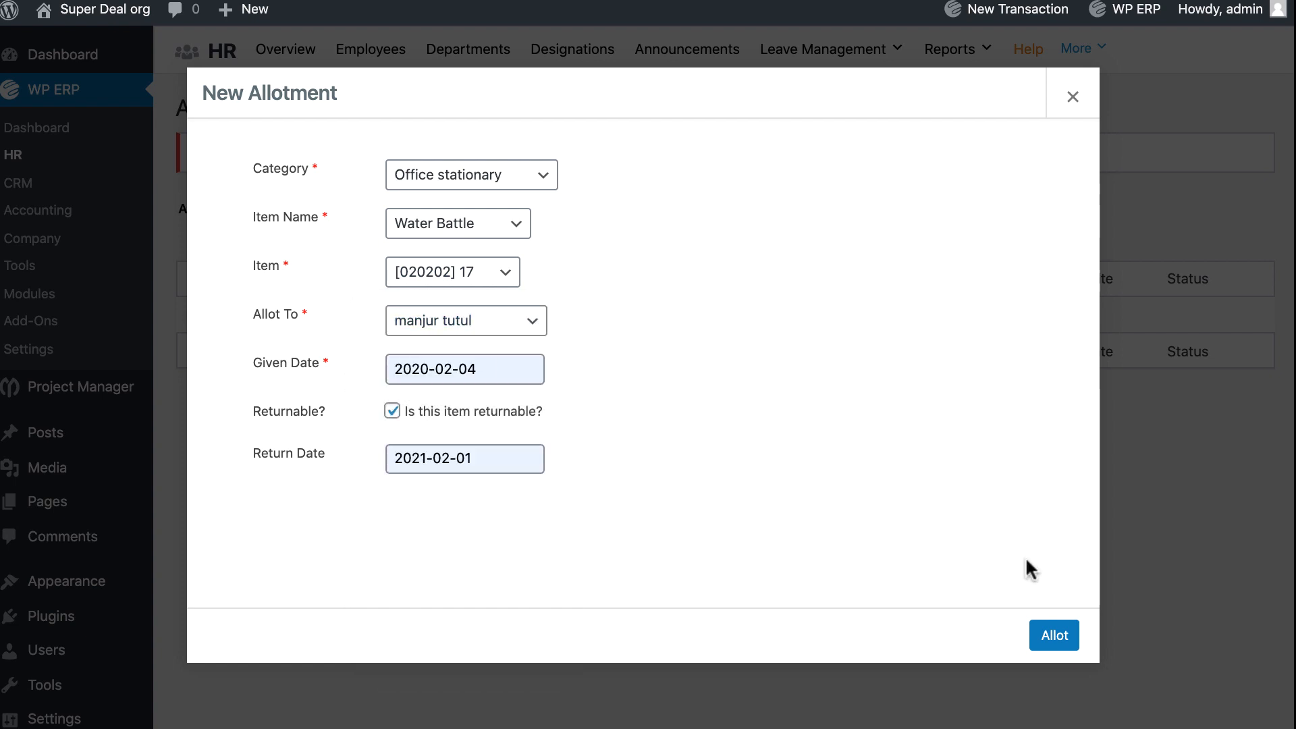
pyautogui.click(1053, 635)
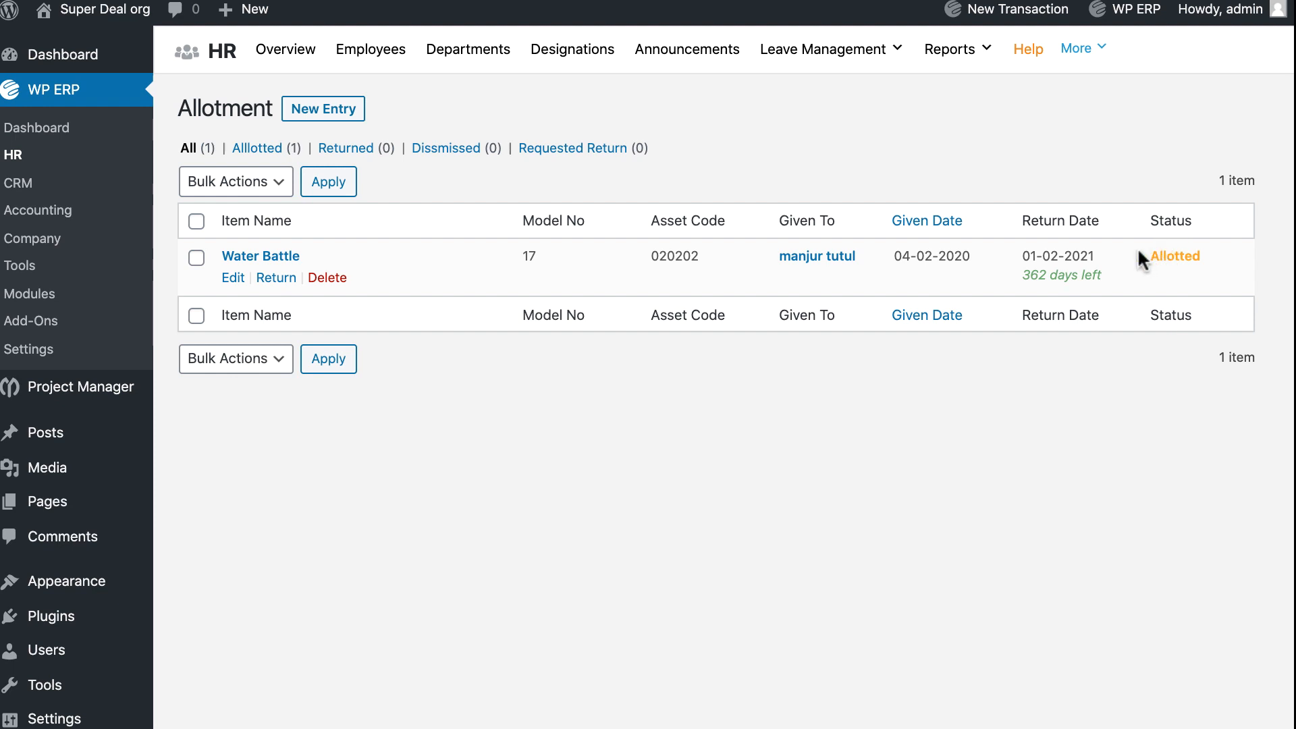
pyautogui.moveTo(446, 82)
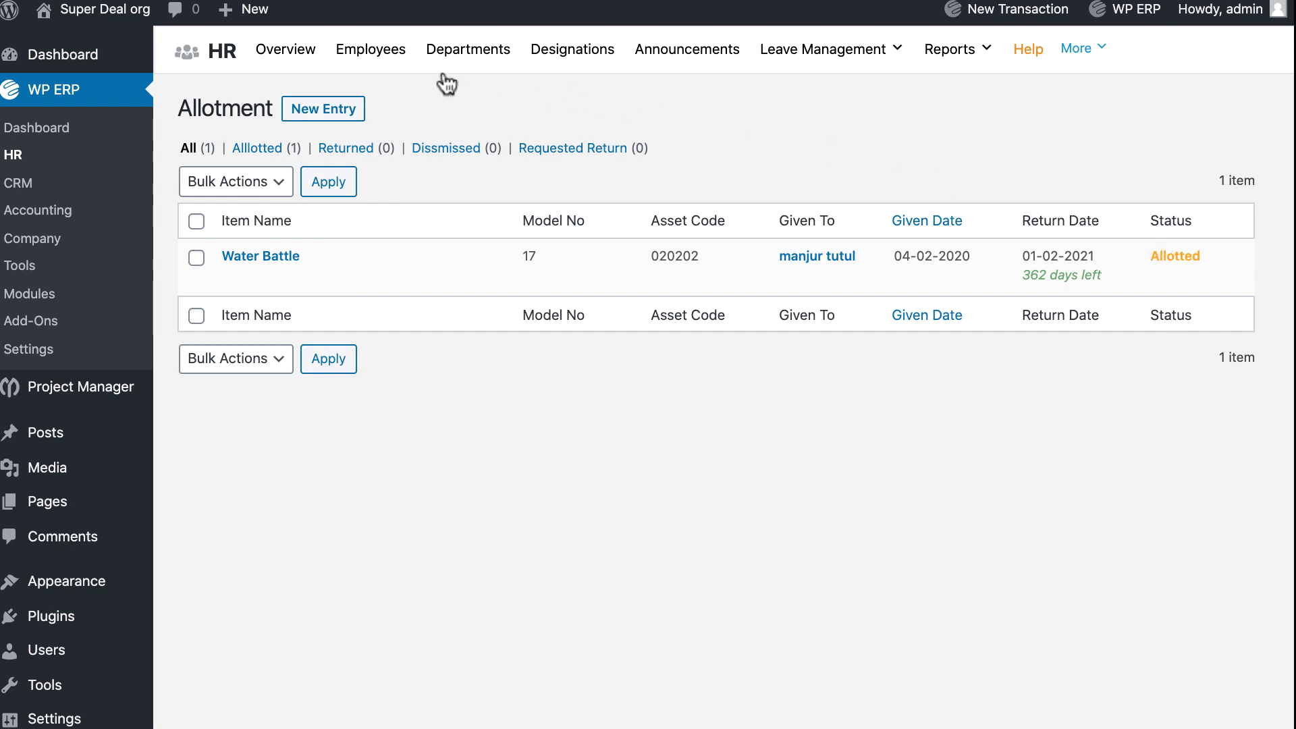
# Step: From the employee's profile, assign the Iphone from the Mobile category with its given date
pyautogui.click(371, 49)
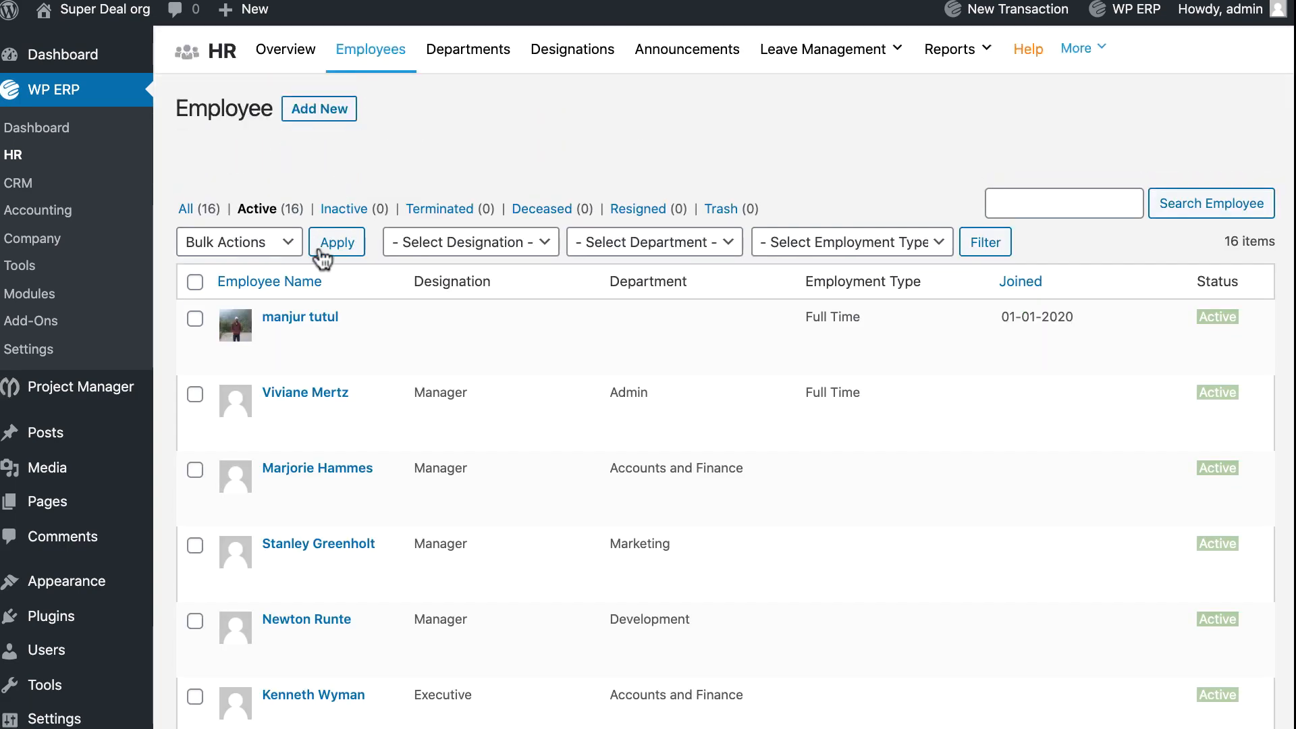
pyautogui.click(301, 317)
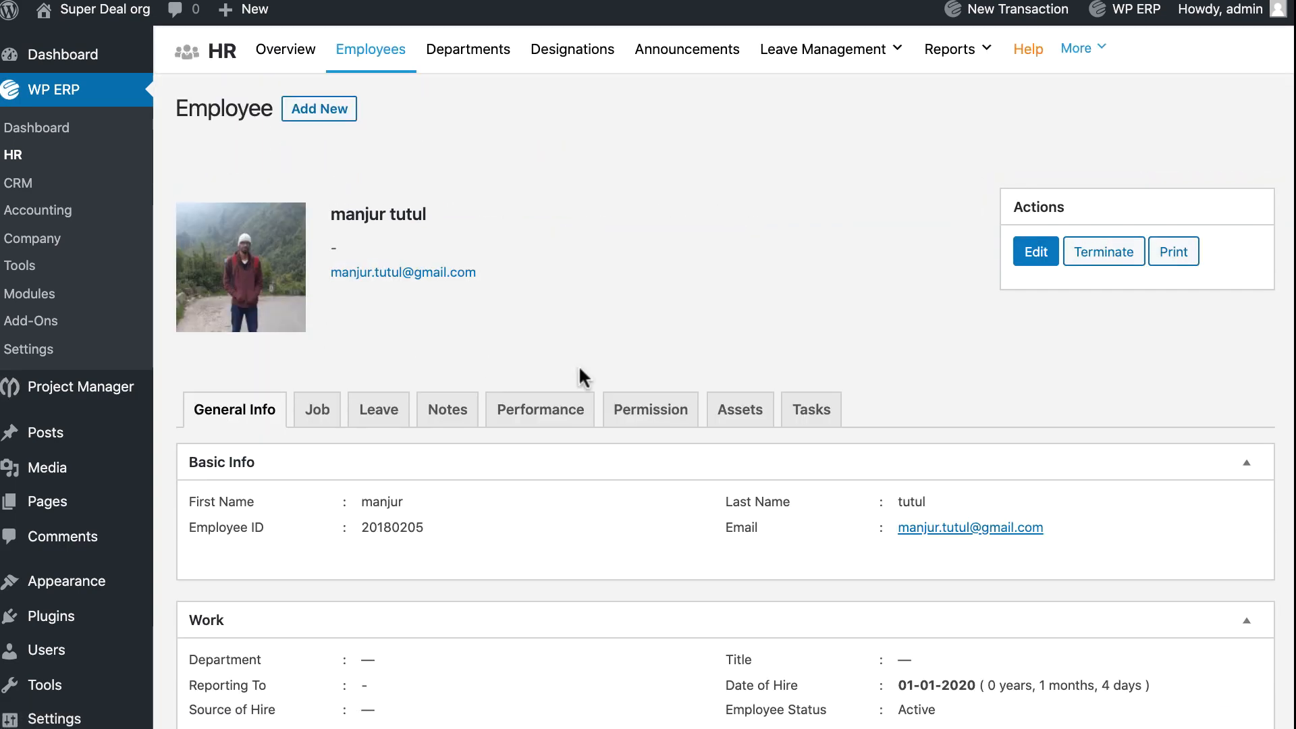
pyautogui.click(739, 409)
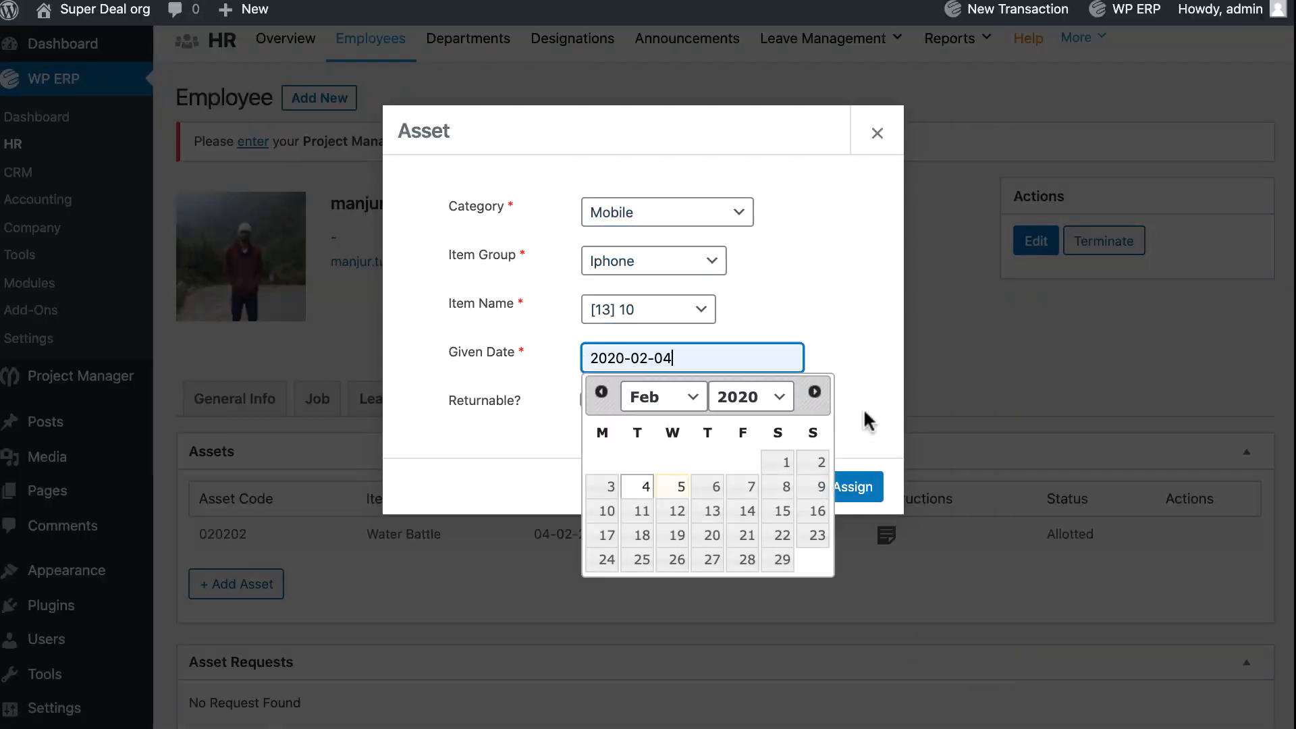
pyautogui.click(855, 486)
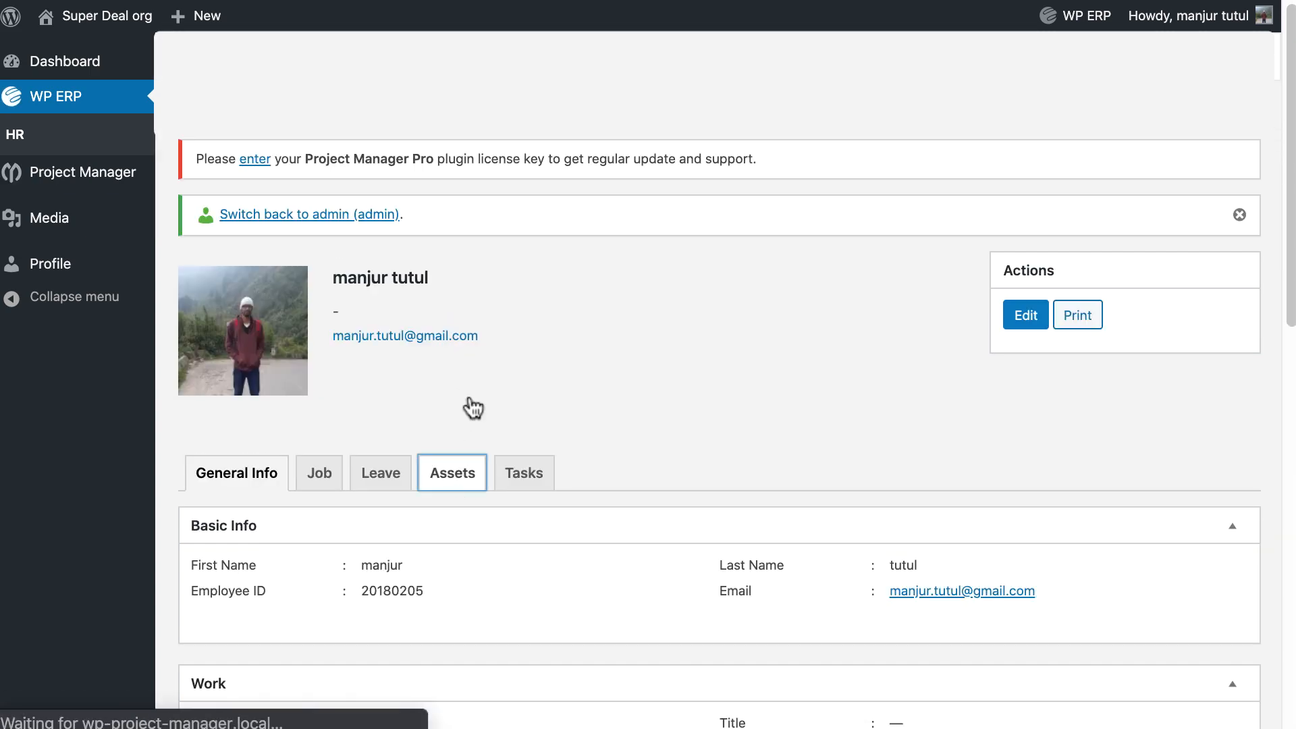
# Step: As the employee, request an Office stationary Water Battle and an unlisted mug for coffee
pyautogui.click(452, 472)
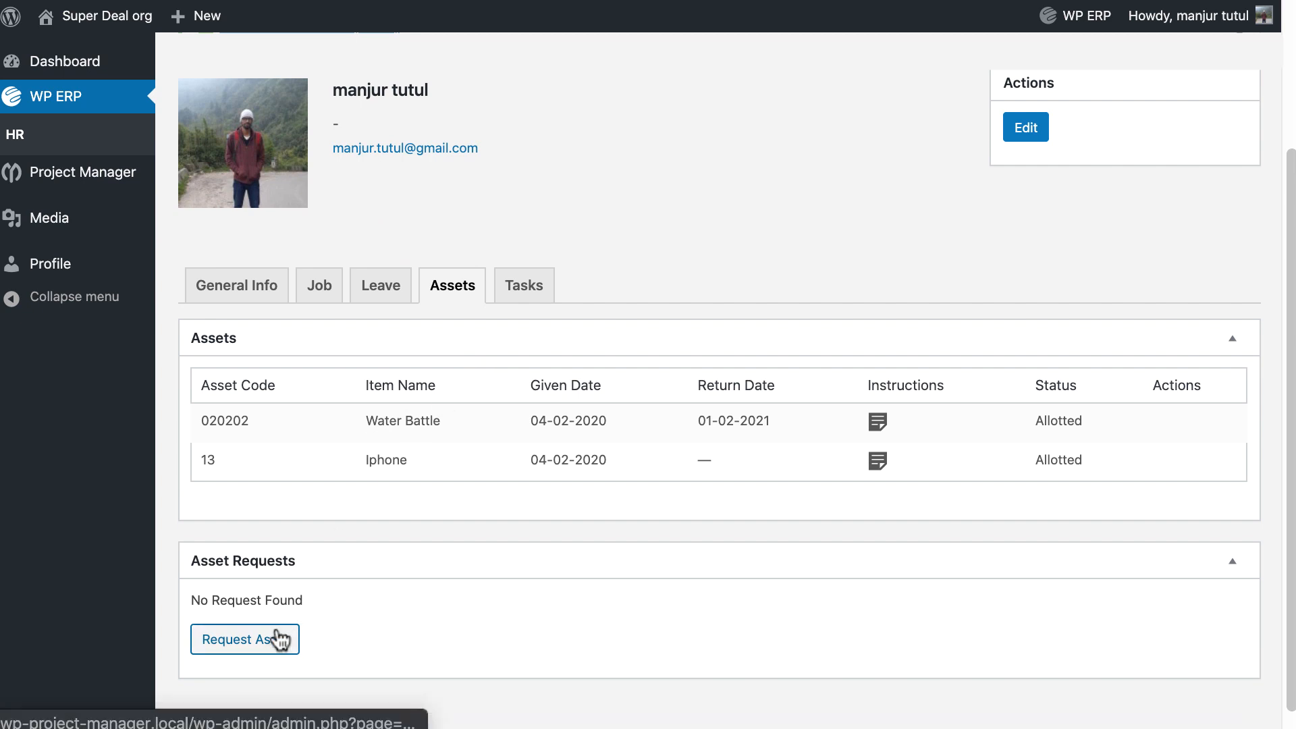
pyautogui.click(244, 639)
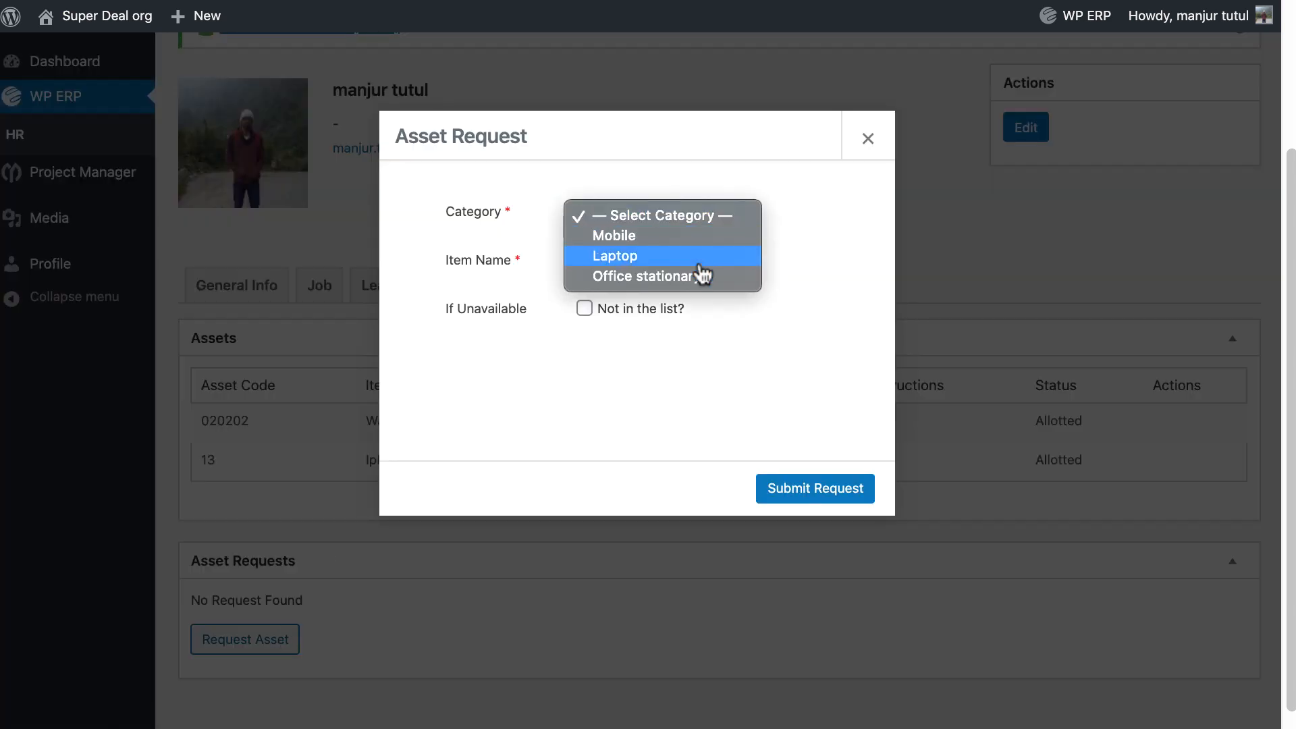
pyautogui.click(654, 276)
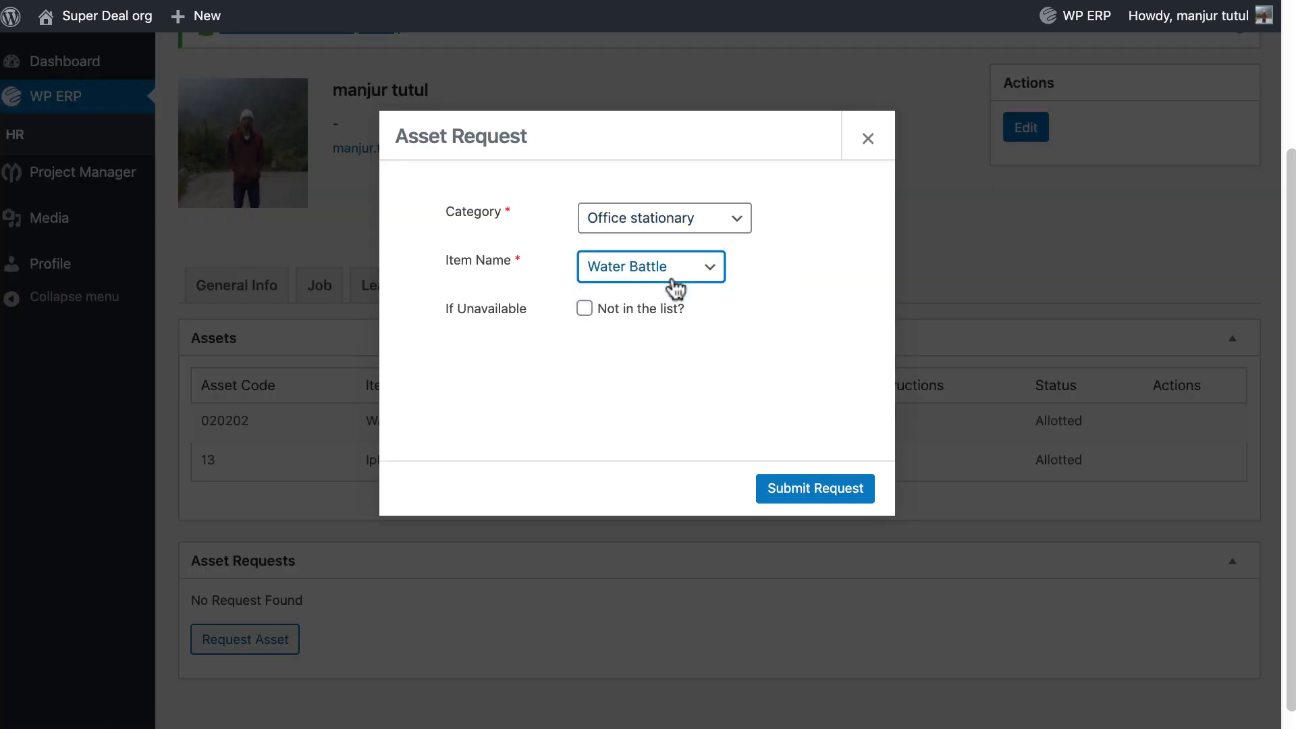
pyautogui.click(813, 488)
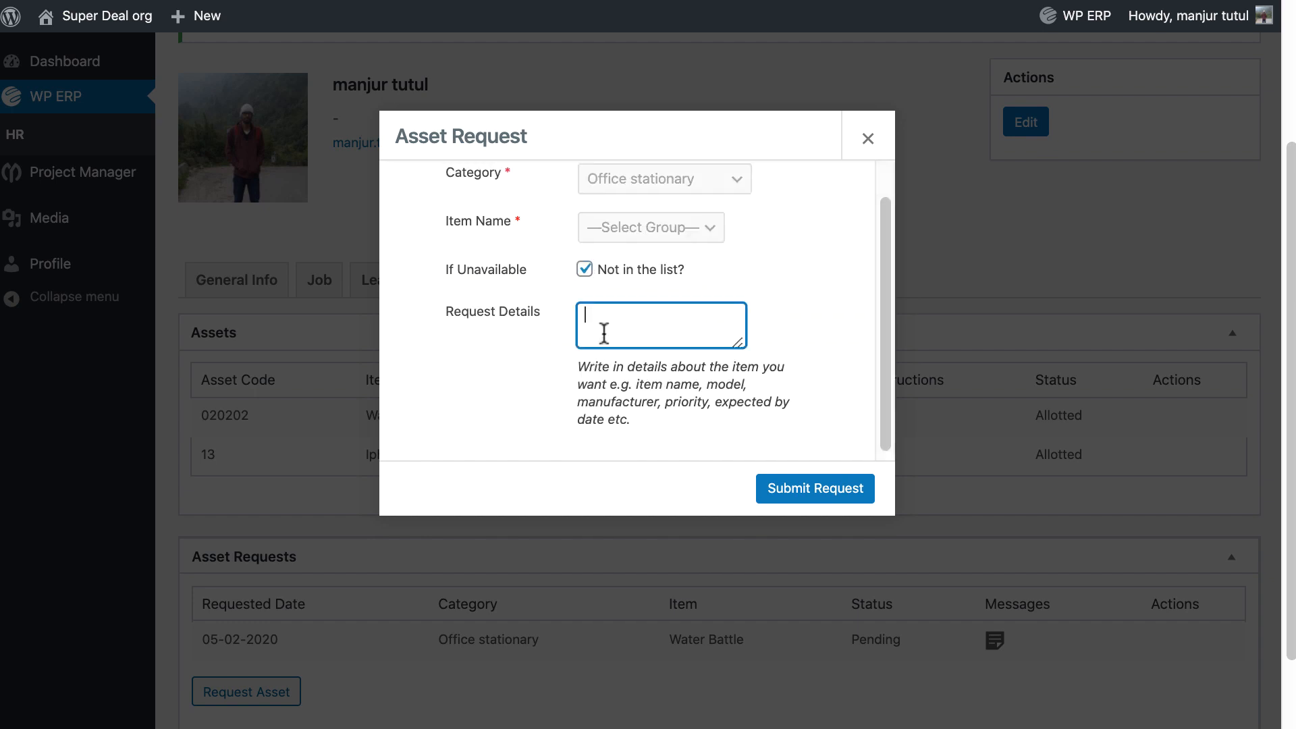
pyautogui.write('need Mug for')
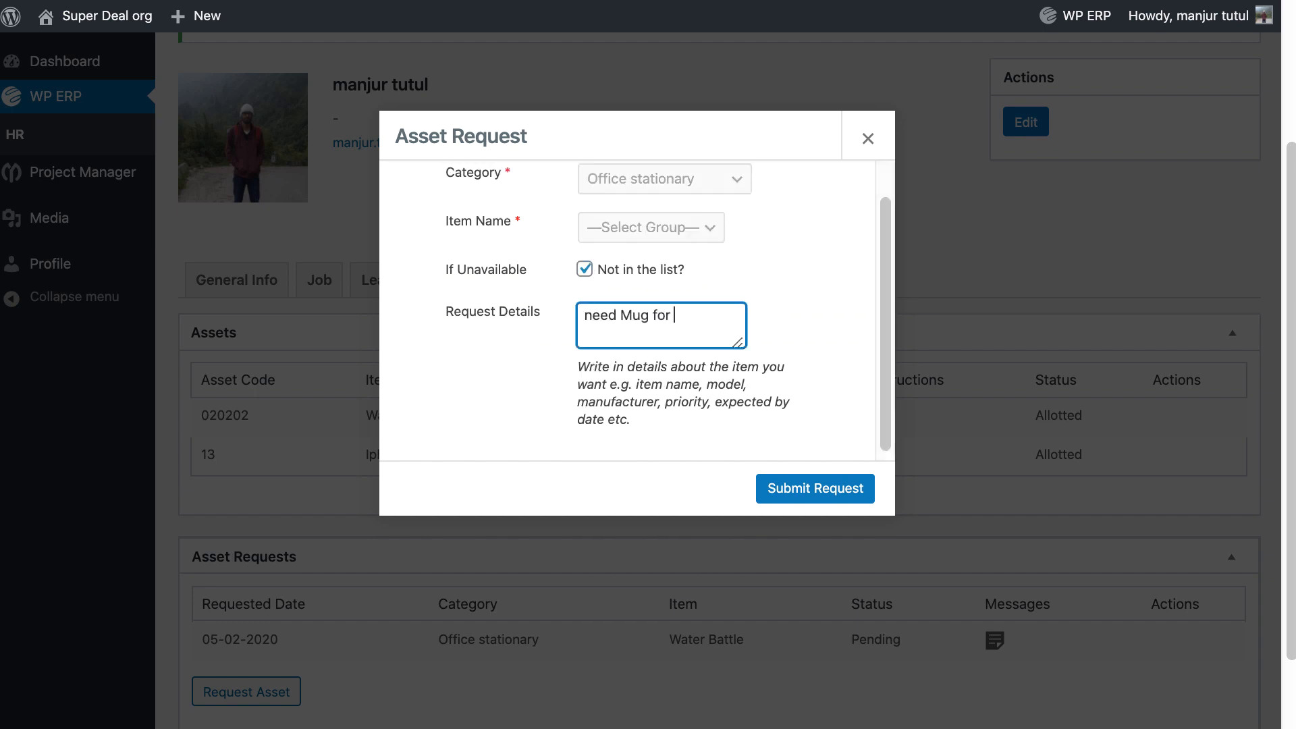
pyautogui.click(814, 489)
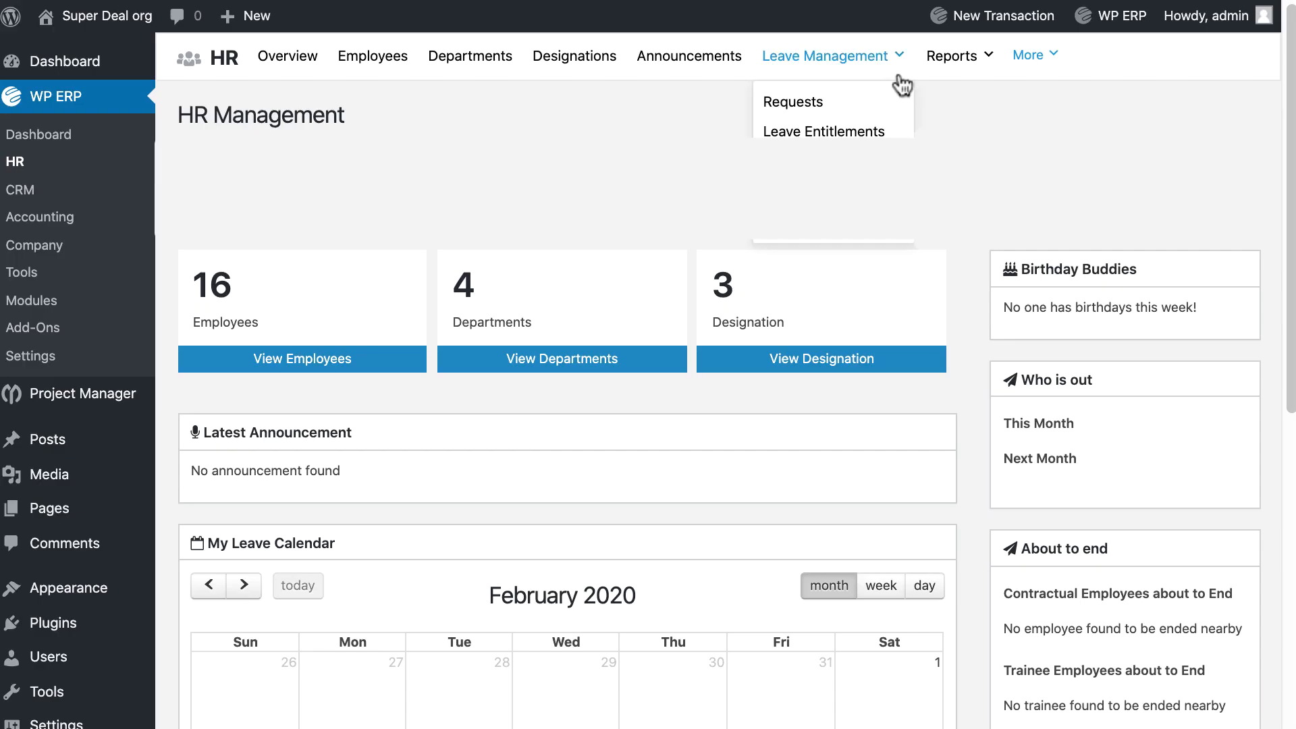
# Step: Approve the Water Battle request under Assets Management > Requests, issuing item 020203 dated 2020-02-05
pyautogui.click(1029, 55)
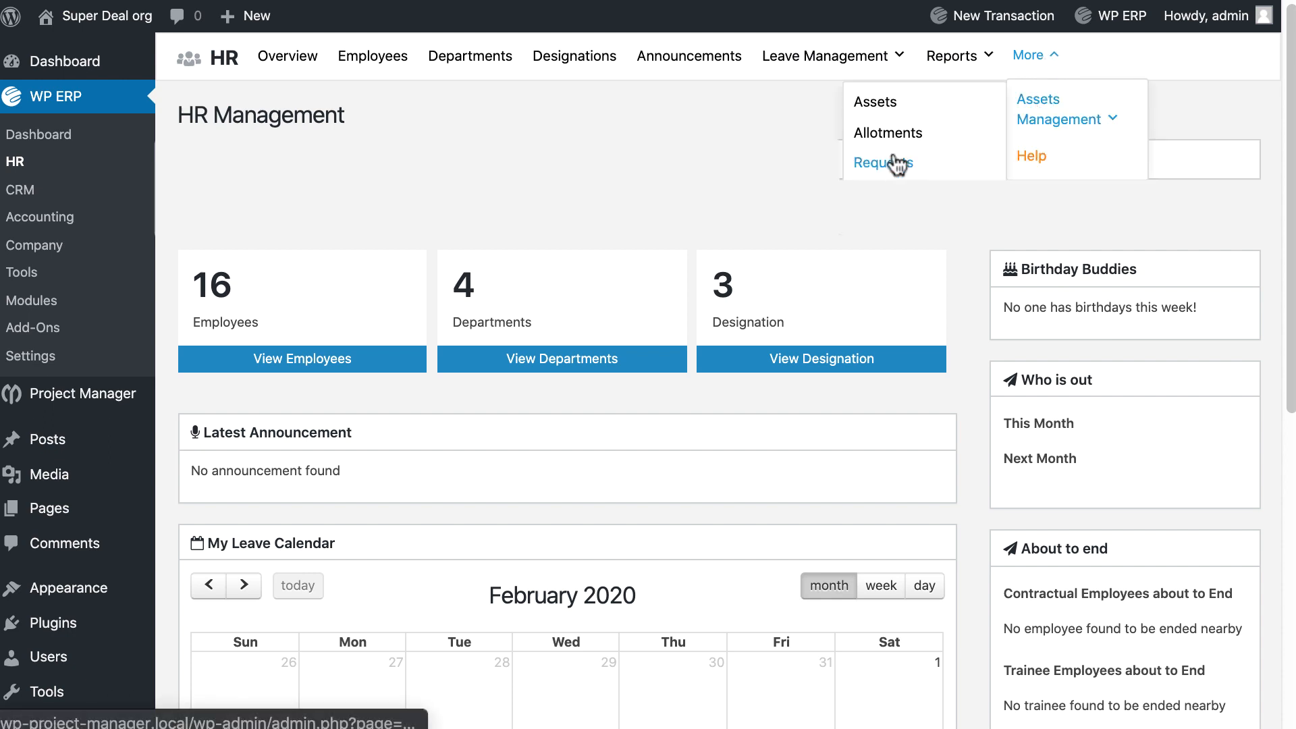
pyautogui.click(882, 163)
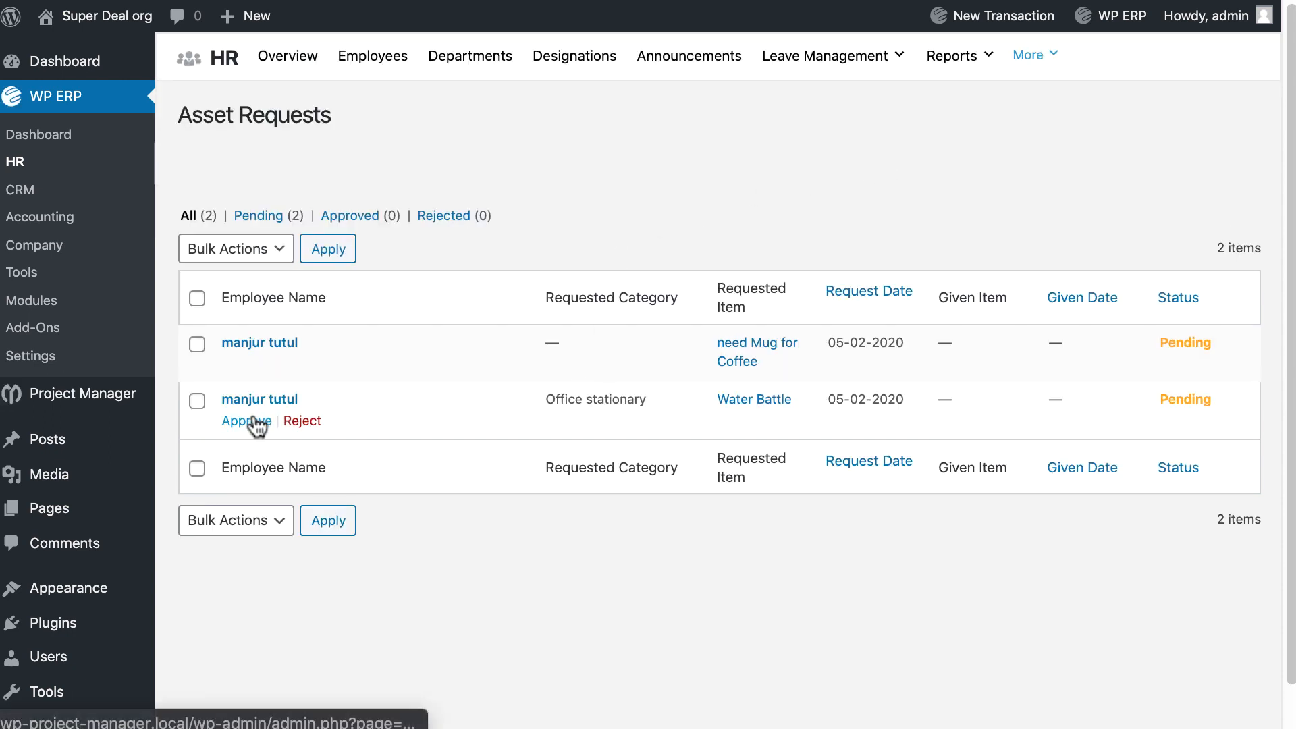
pyautogui.click(243, 421)
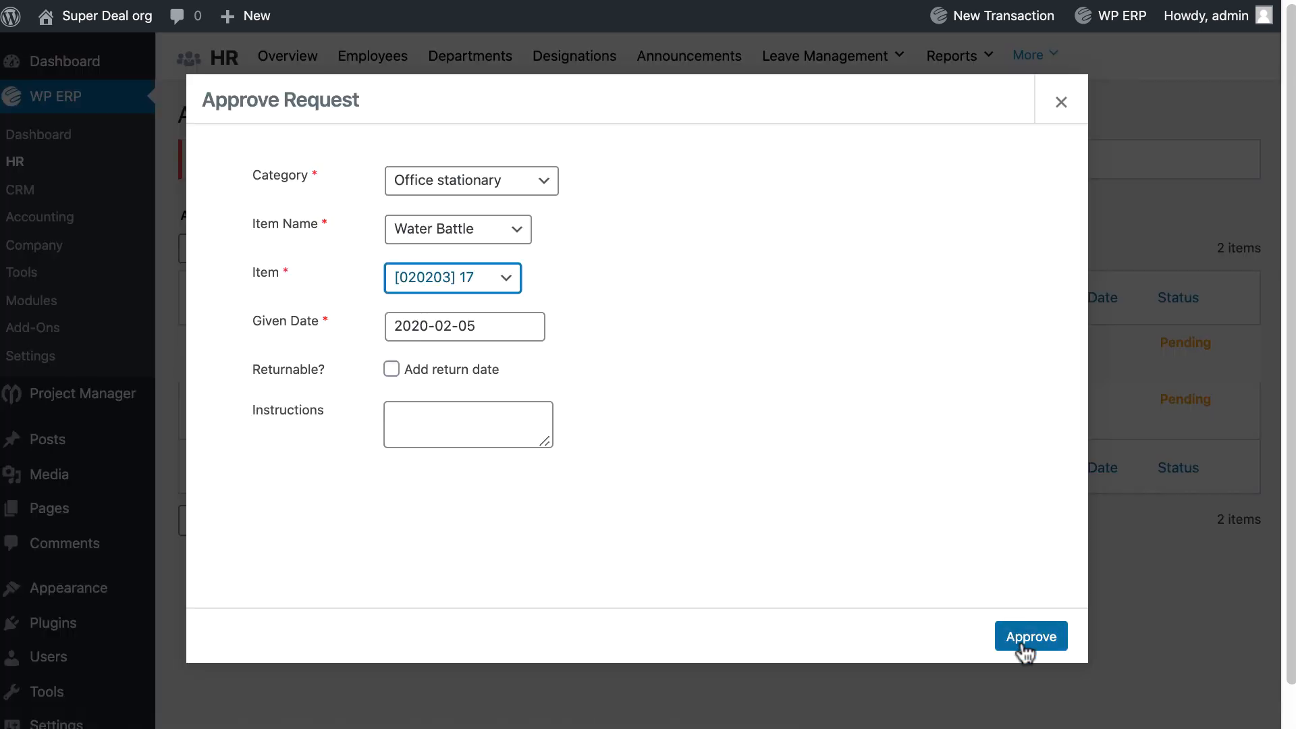
pyautogui.click(1029, 636)
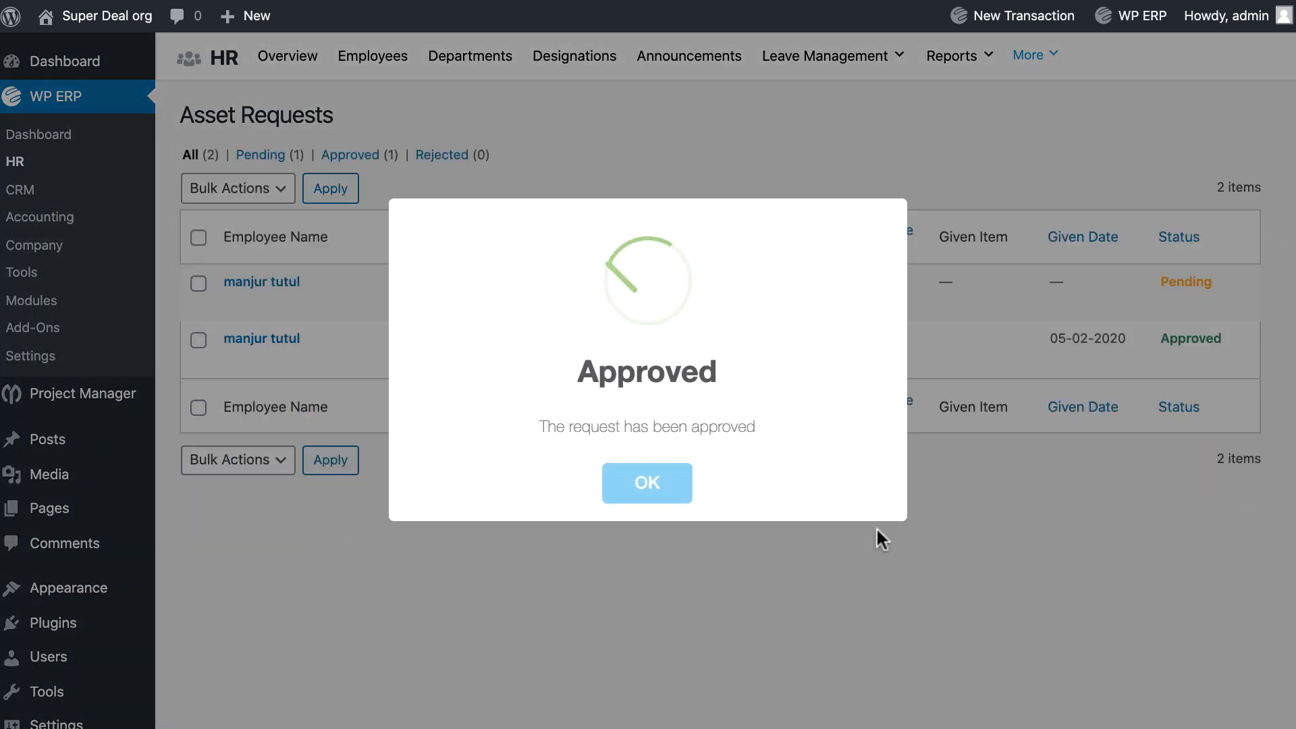
pyautogui.click(646, 483)
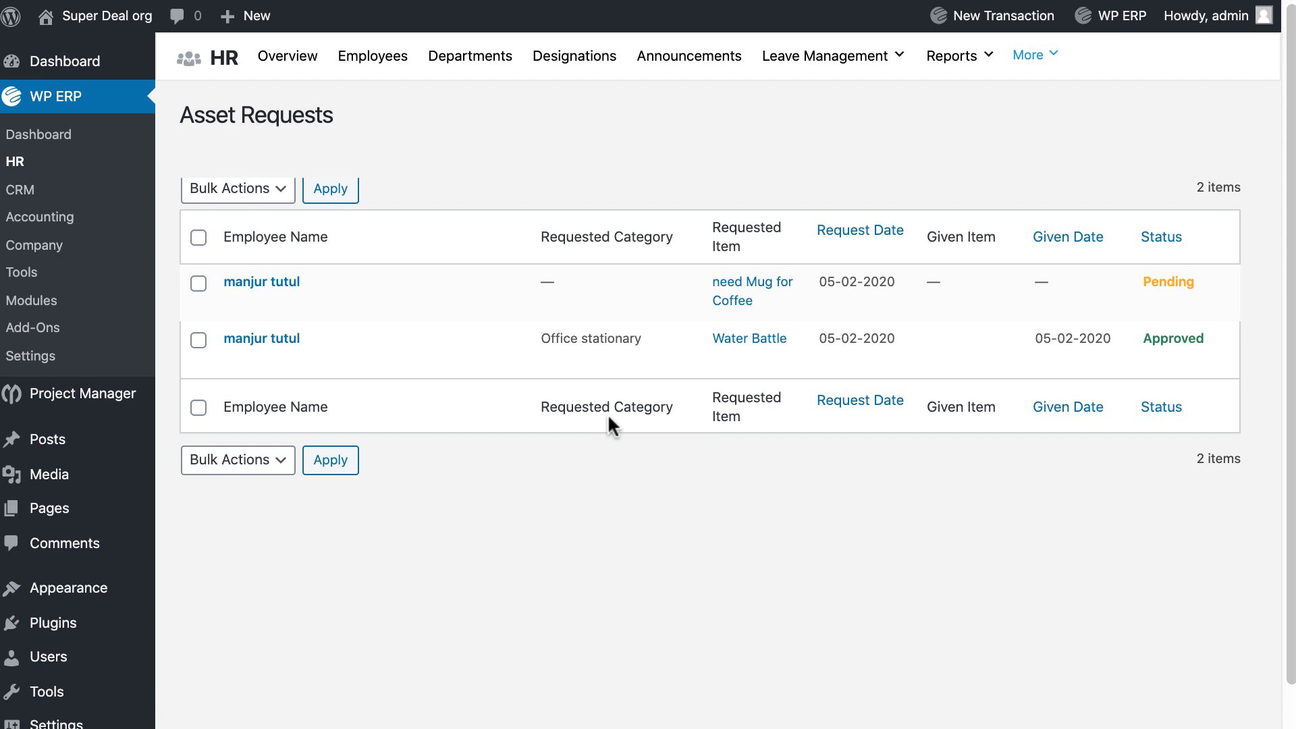